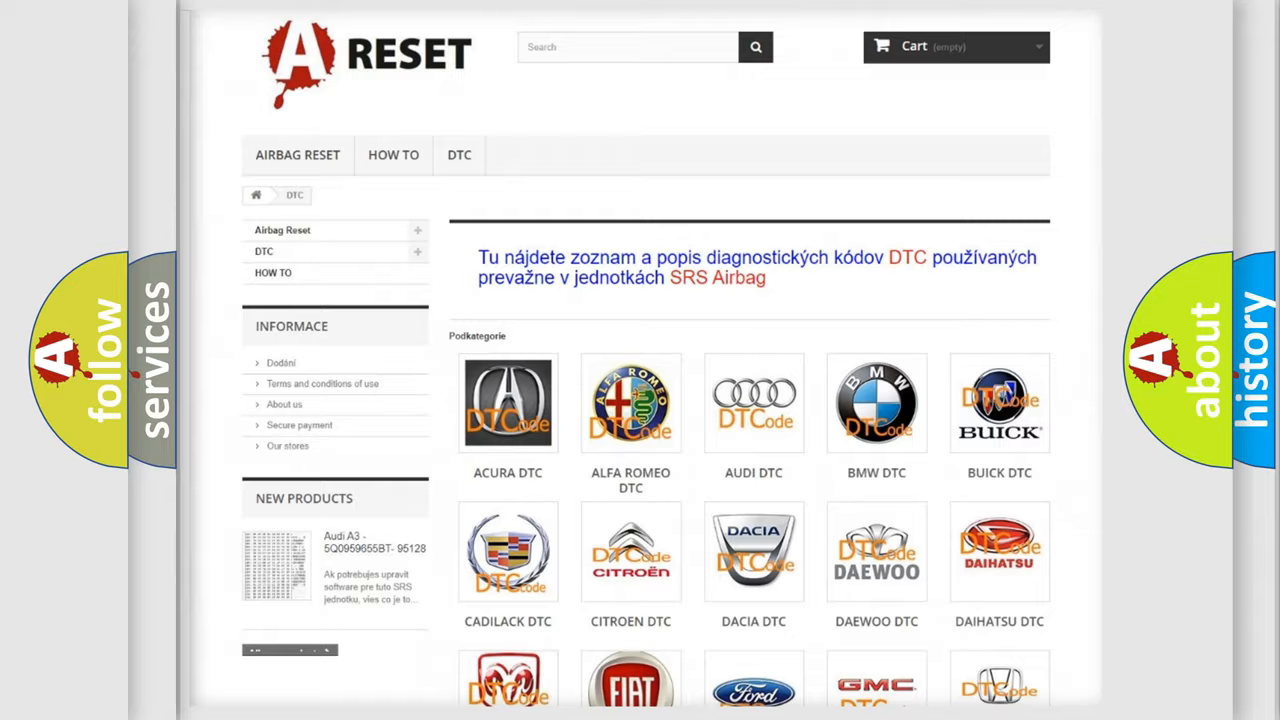
Step: Scroll down the DTC page until the Jeep DTC tile appears among the car makes
scroll("down", 3)
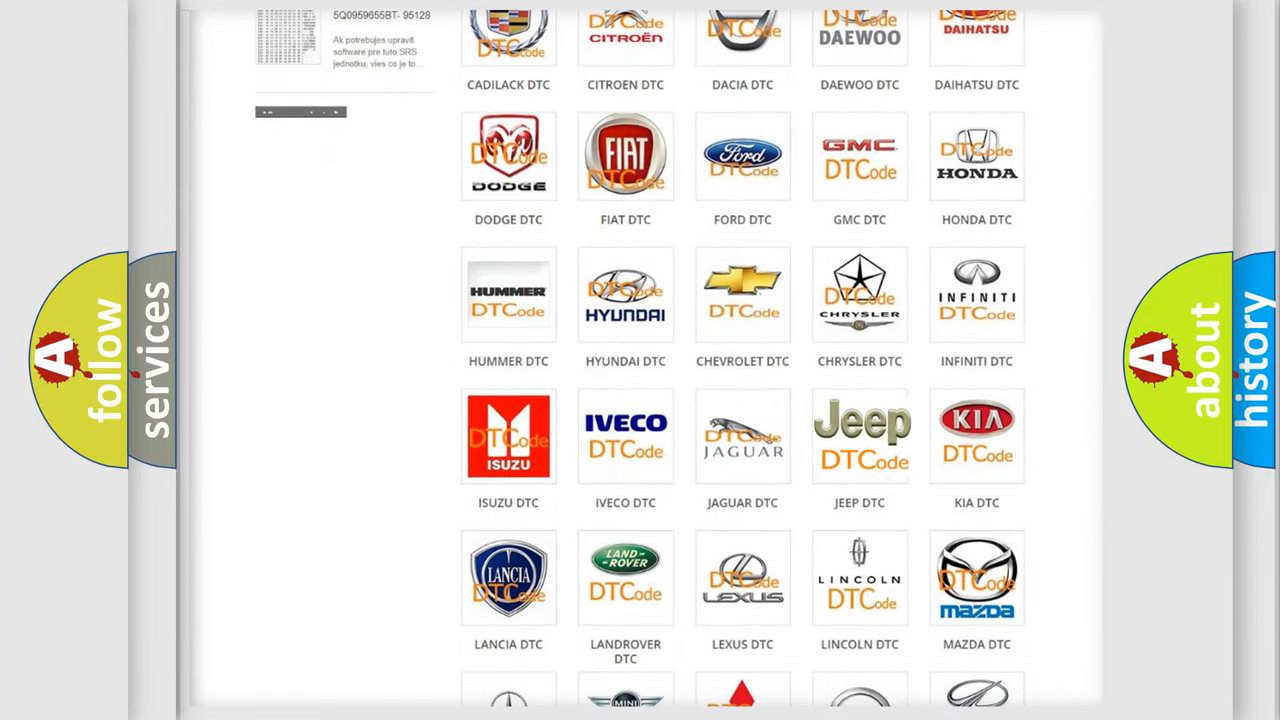
Step: Open the Jeep DTC tile and scroll its code subcategory list down and back up
left_click(859, 435)
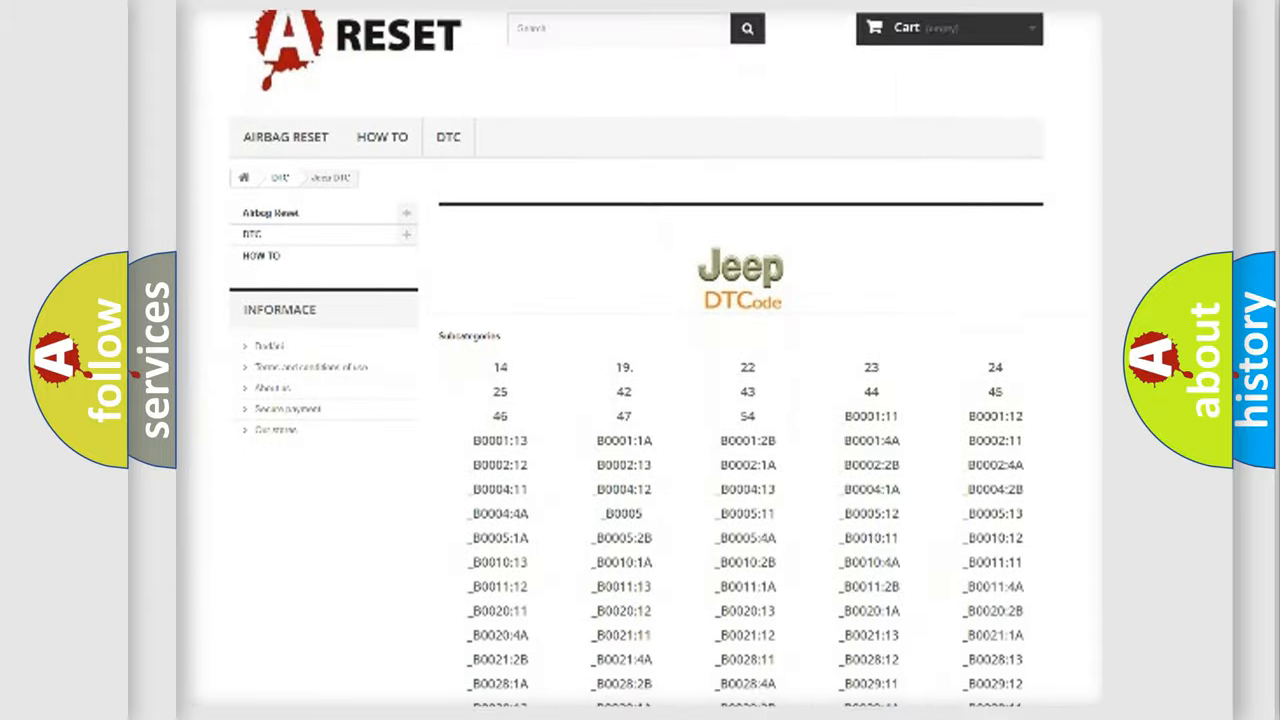
scroll("down", 3)
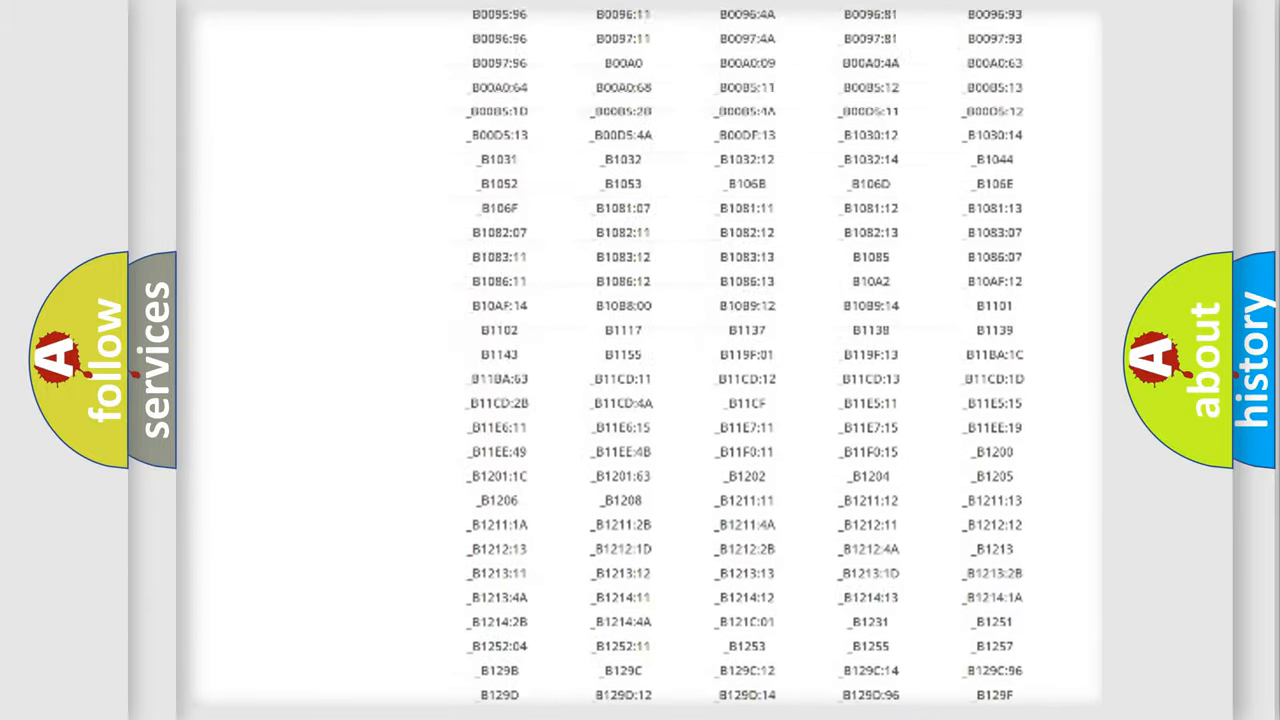
scroll("up", 3)
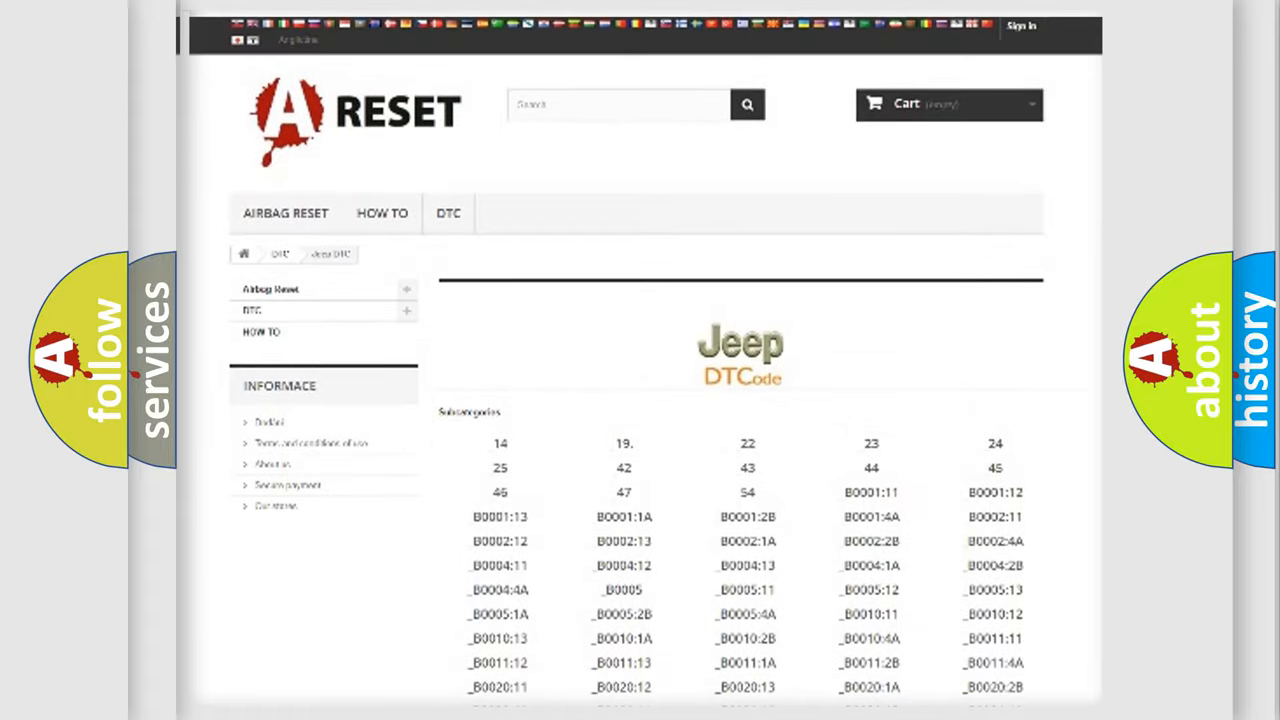